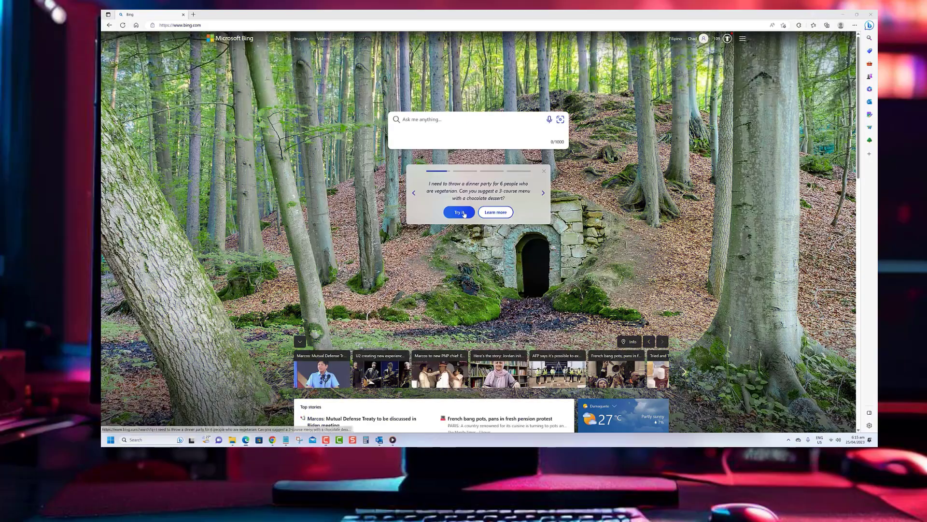
Step: Try the vegetarian dinner party suggestion, return home, then preview shopping coupons and calculator tools
{"action": "left_click", "coordinate": [459, 211]}
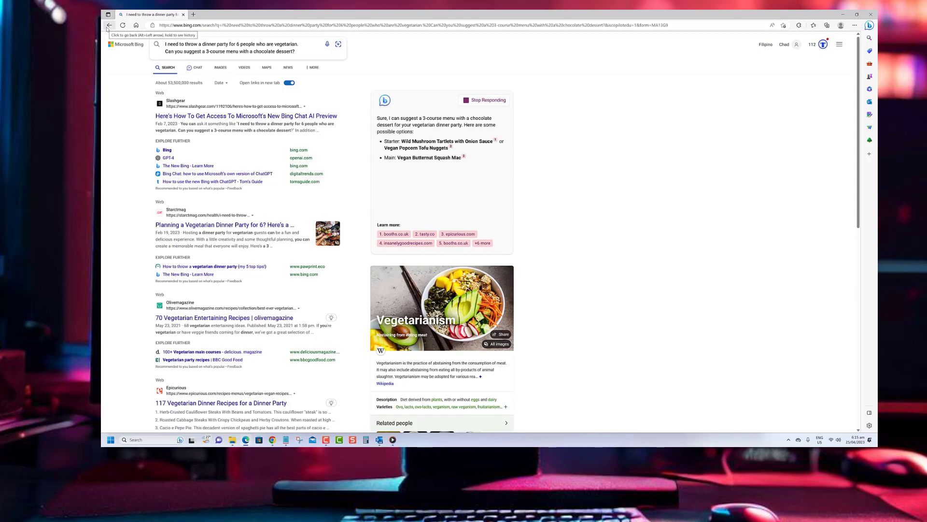
{"action": "left_click", "coordinate": [109, 24]}
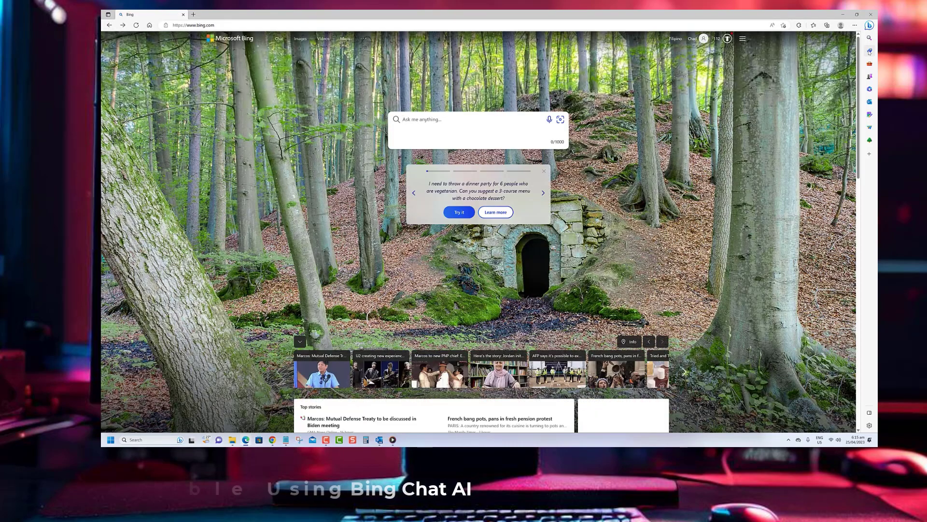
{"action": "left_click", "coordinate": [869, 64]}
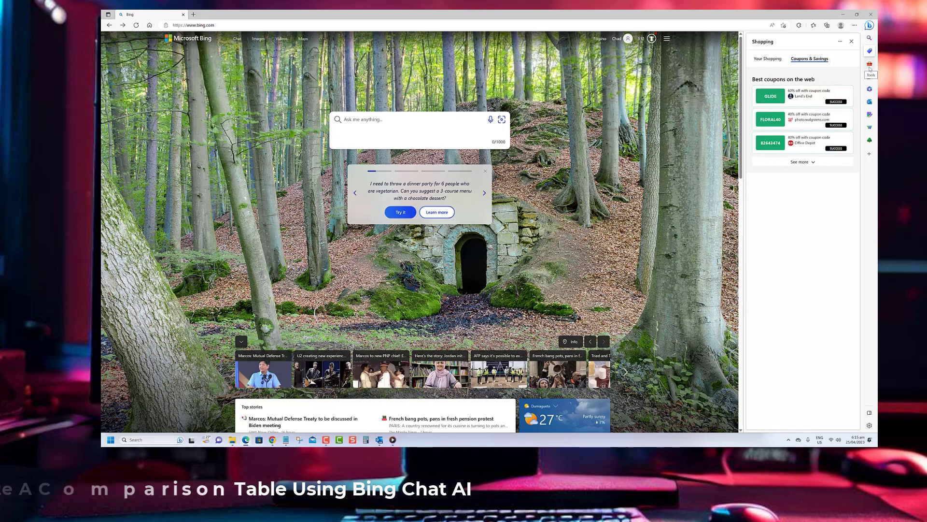
{"action": "left_click", "coordinate": [869, 64]}
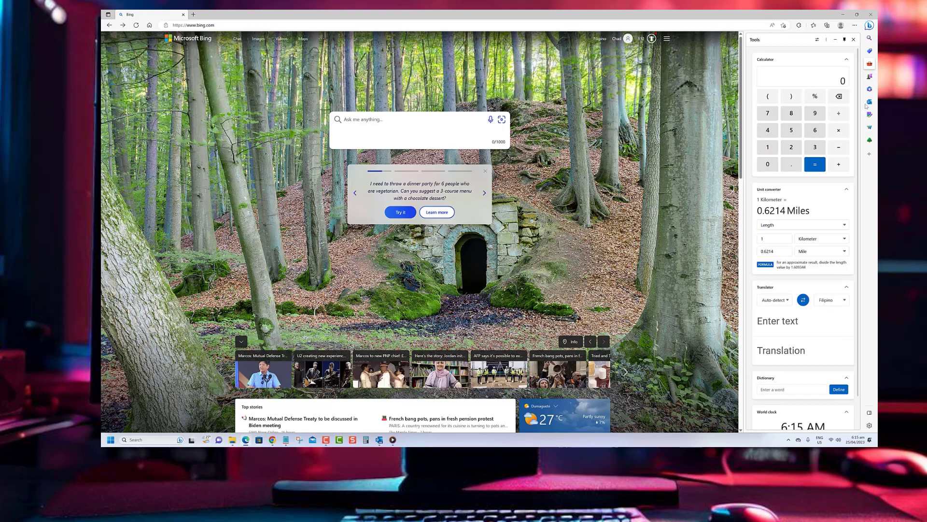
Step: Browse the Games, Microsoft 365, Outlook and Image Creator sidebar panels
{"action": "left_click", "coordinate": [869, 77]}
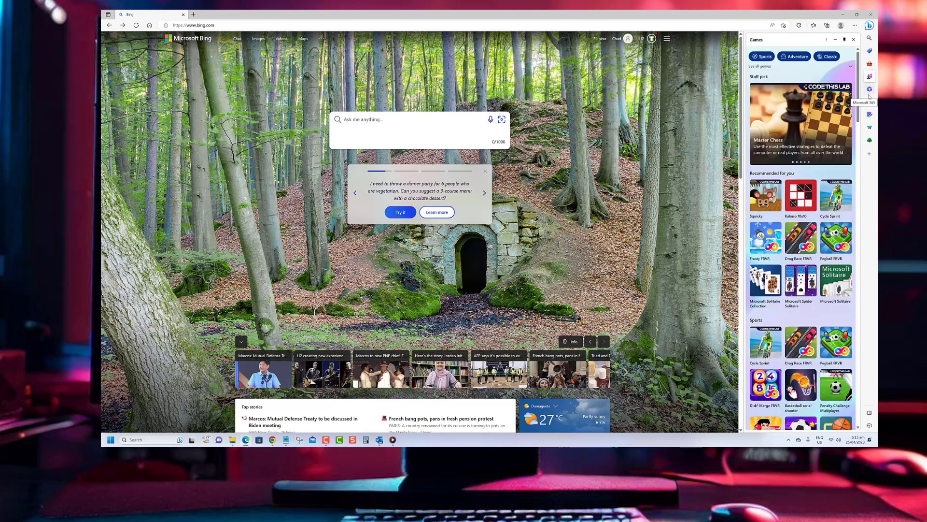
{"action": "left_click", "coordinate": [869, 89]}
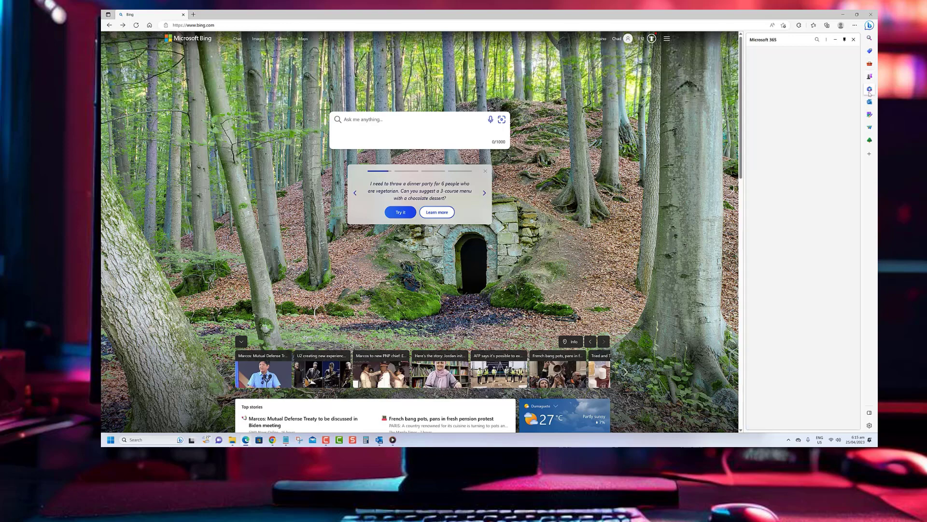
{"action": "left_click", "coordinate": [869, 101]}
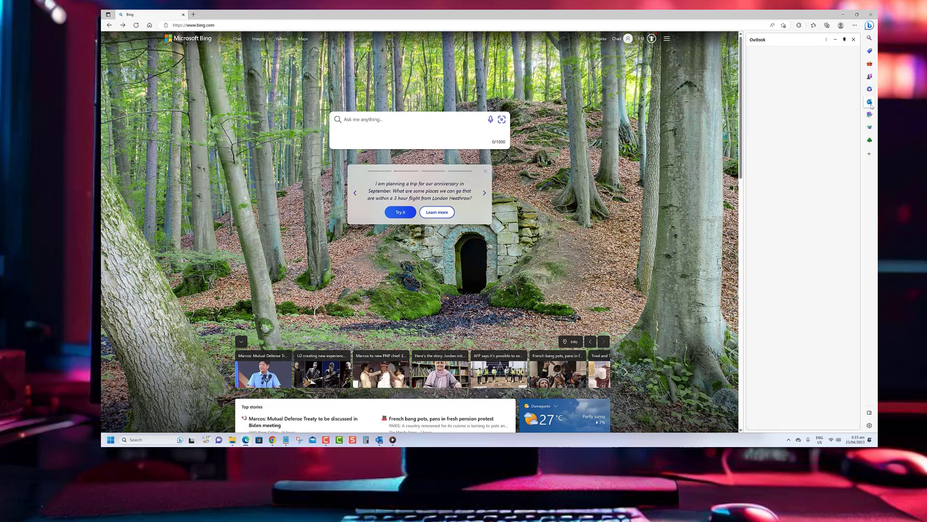
{"action": "left_click", "coordinate": [869, 115]}
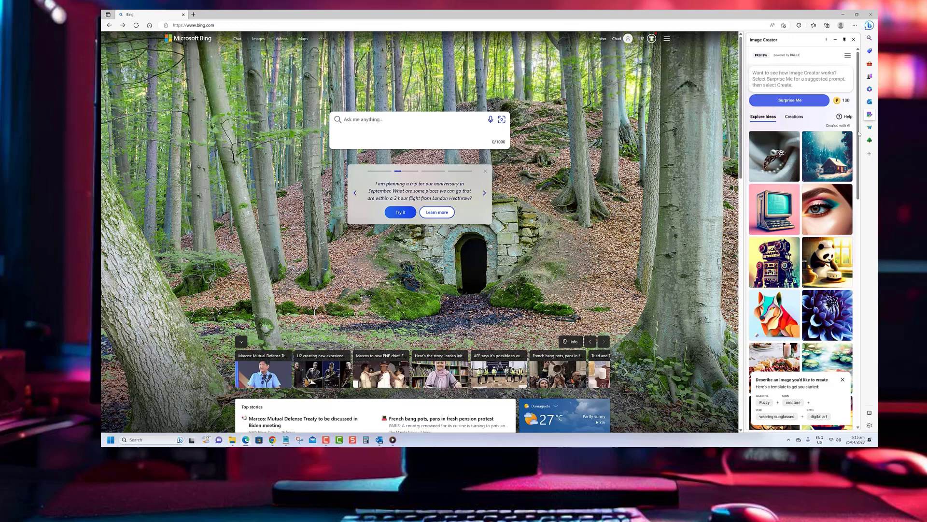
{"action": "scroll", "scroll_direction": "down", "scroll_amount": 3}
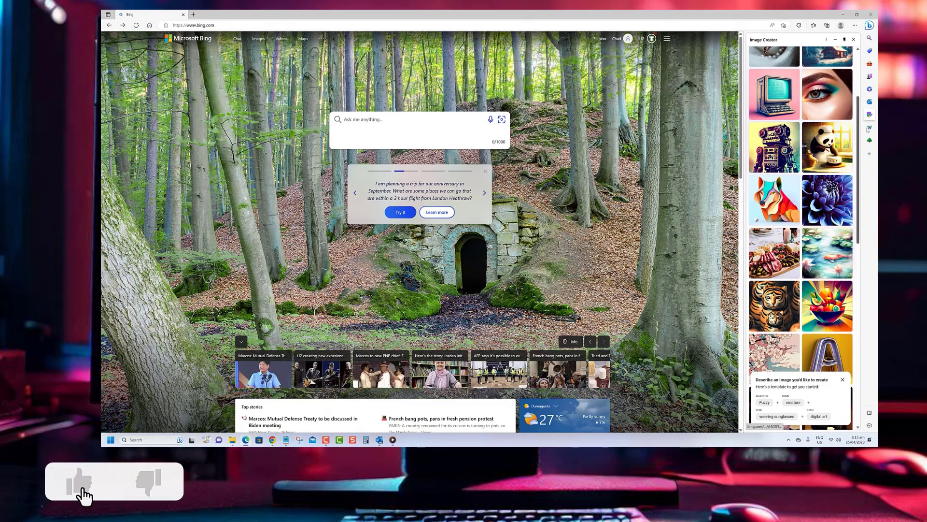
{"action": "left_click", "coordinate": [870, 128]}
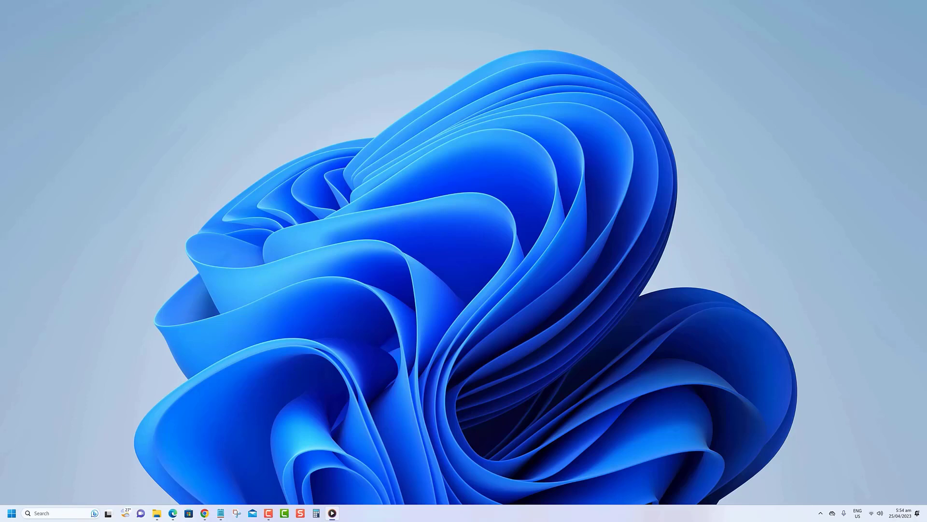
{"action": "mouse_move", "coordinate": [183, 492]}
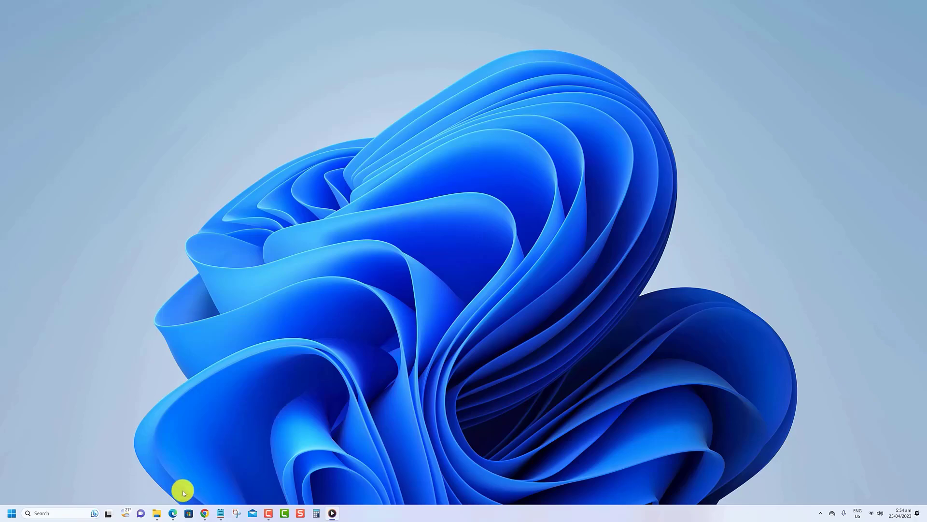
Step: Launch Edge on Bing and switch to the 'Welcome to the new Bing' chat page
{"action": "left_click", "coordinate": [172, 513]}
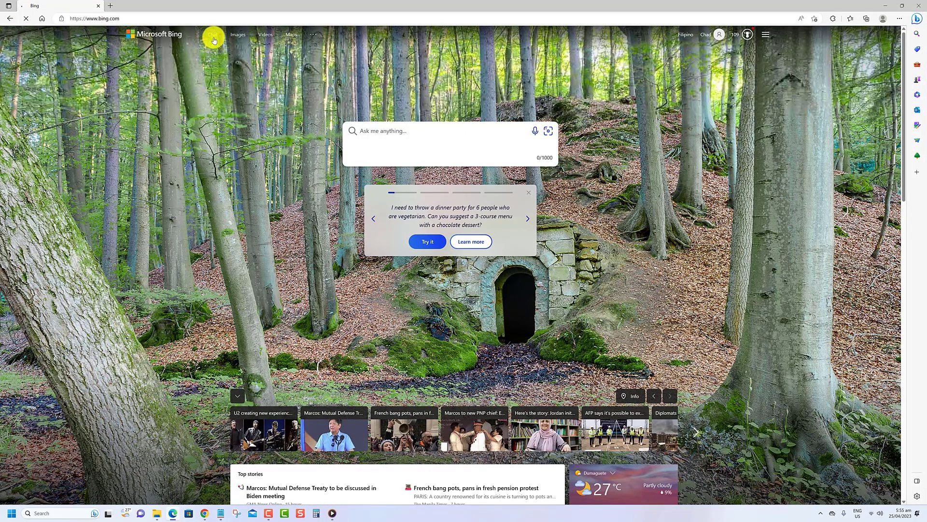
{"action": "left_click", "coordinate": [427, 241]}
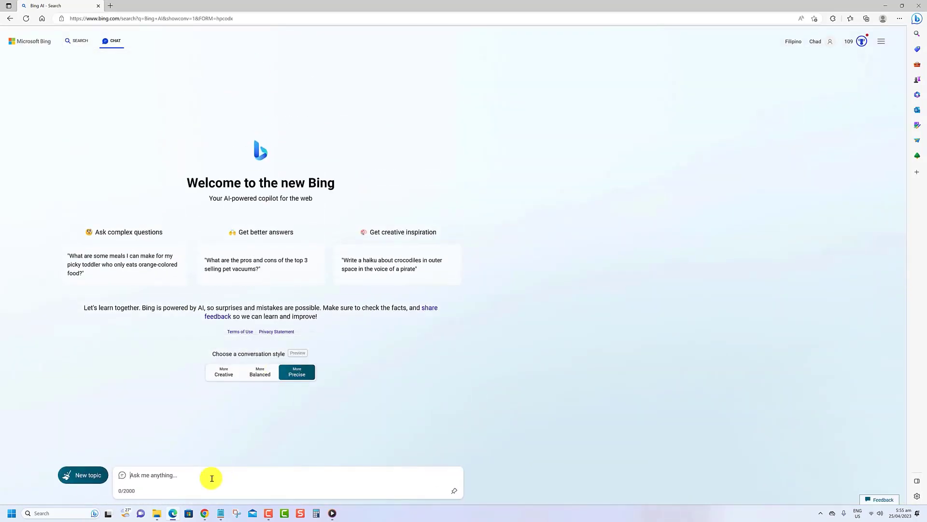
Step: Ask Bing Chat for a Galaxy S22 Ultra vs Galaxy S21 spec table and review it
{"action": "type", "text": "Create a table comparing the specifications of the Galaxy S22 Ultra with the Galaxy S21"}
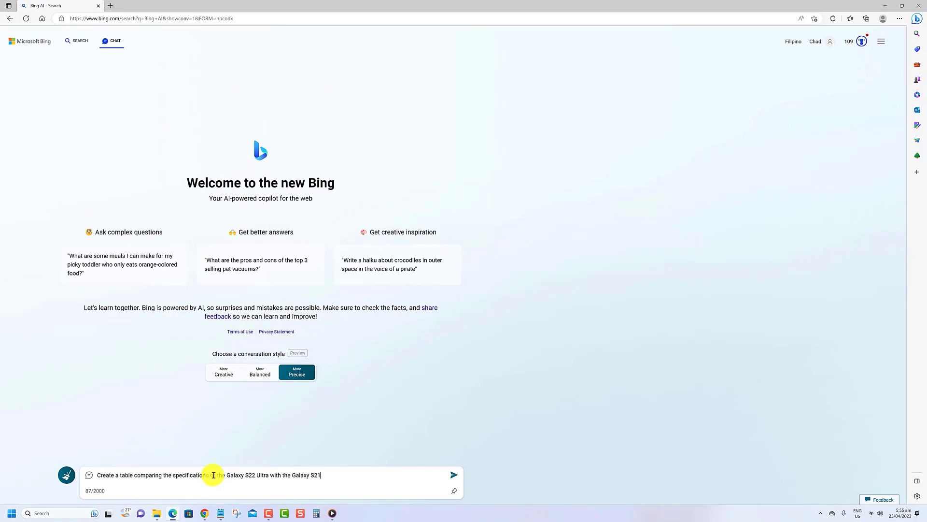
{"action": "left_click", "coordinate": [453, 474]}
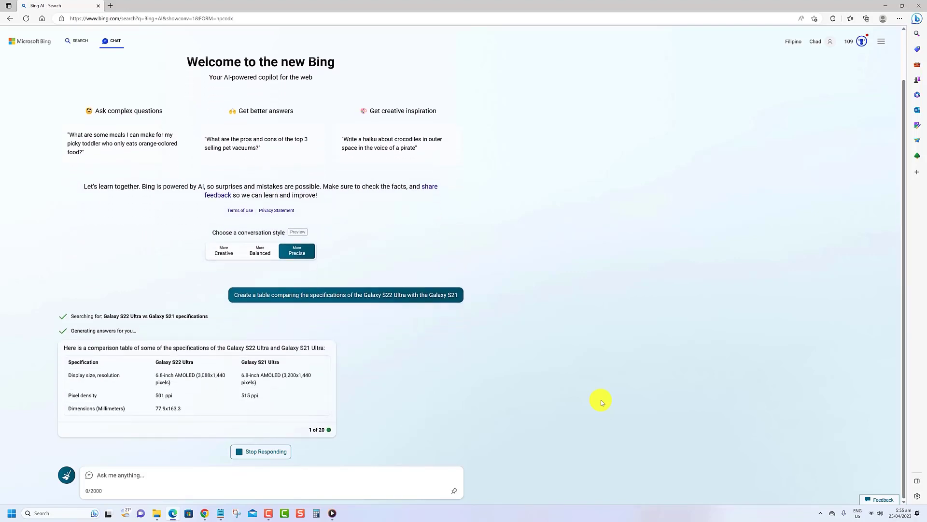
{"action": "scroll", "scroll_direction": "down", "scroll_amount": 3}
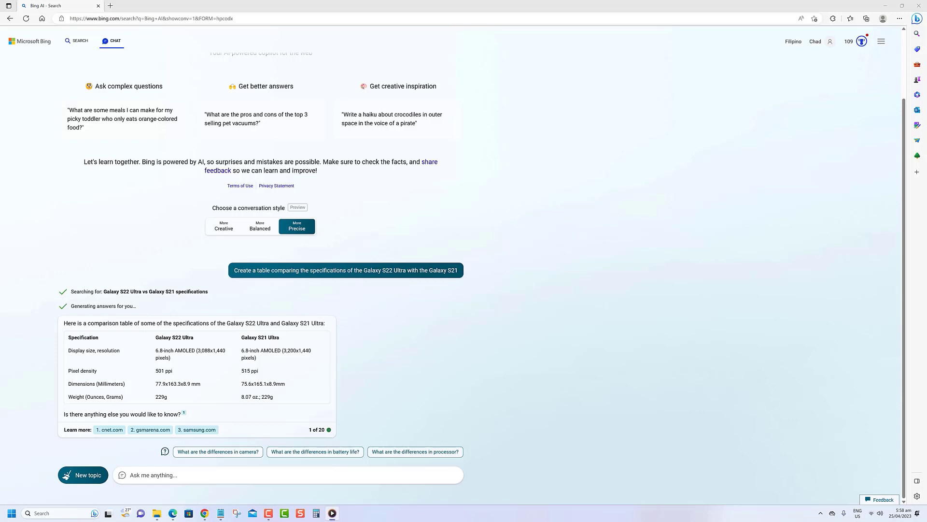
{"action": "mouse_move", "coordinate": [838, 450]}
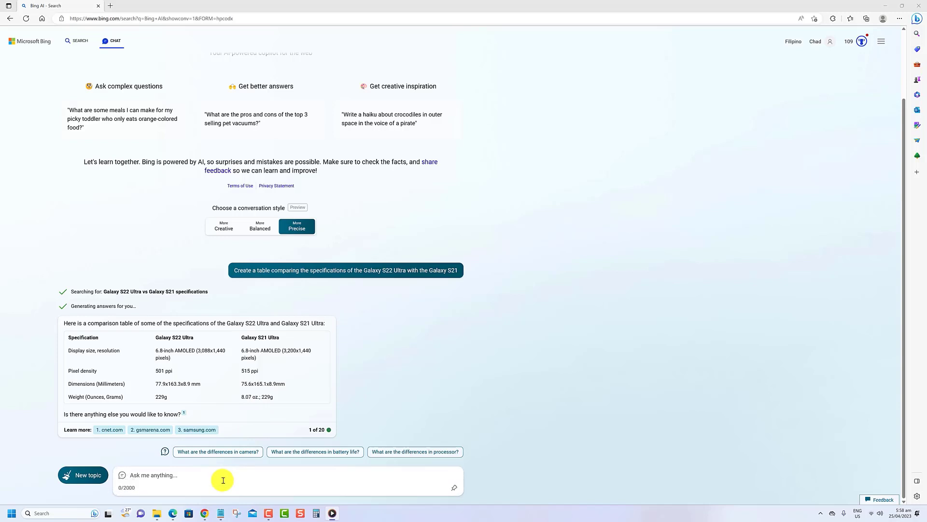
Step: Send 'Create a table comparing an elephant with the iPhone 14' and scroll the answer
{"action": "type", "text": "Create a table comparing an elephant with the iPhone 14"}
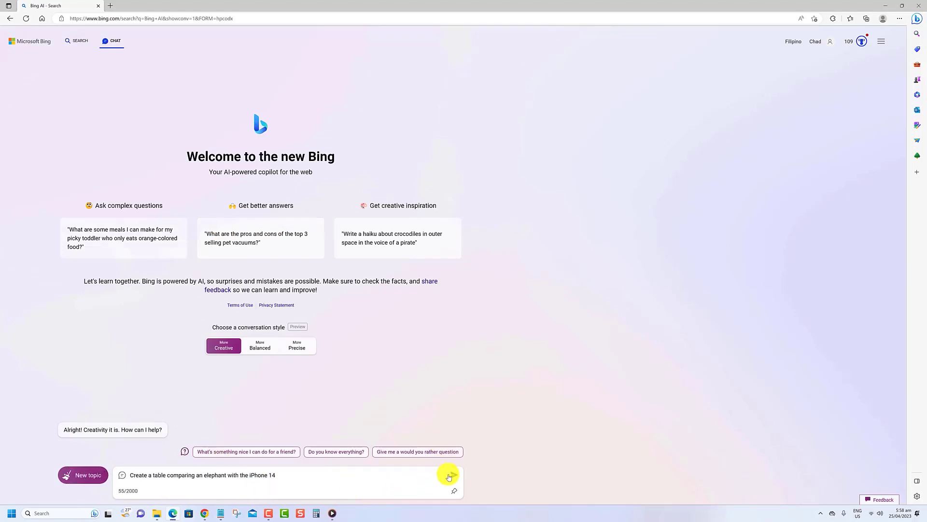
{"action": "left_click", "coordinate": [450, 476]}
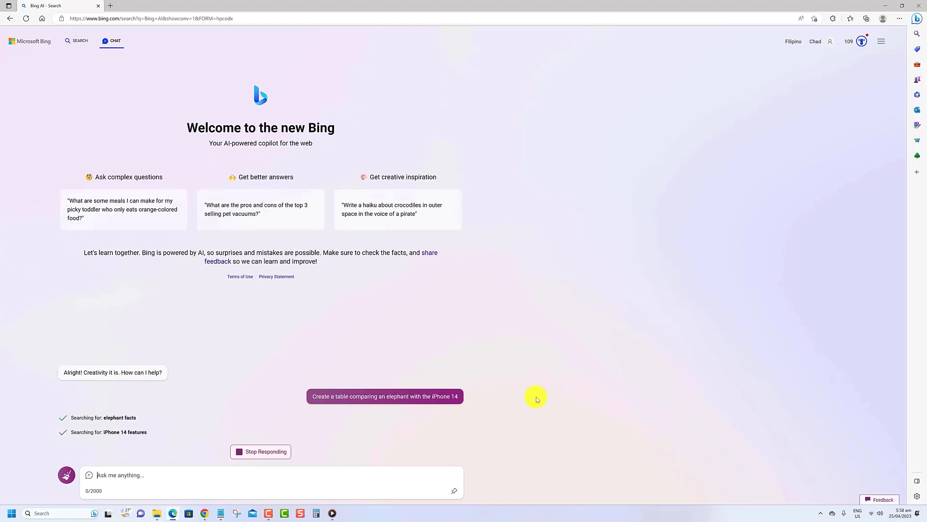
{"action": "scroll", "scroll_direction": "down", "scroll_amount": 3}
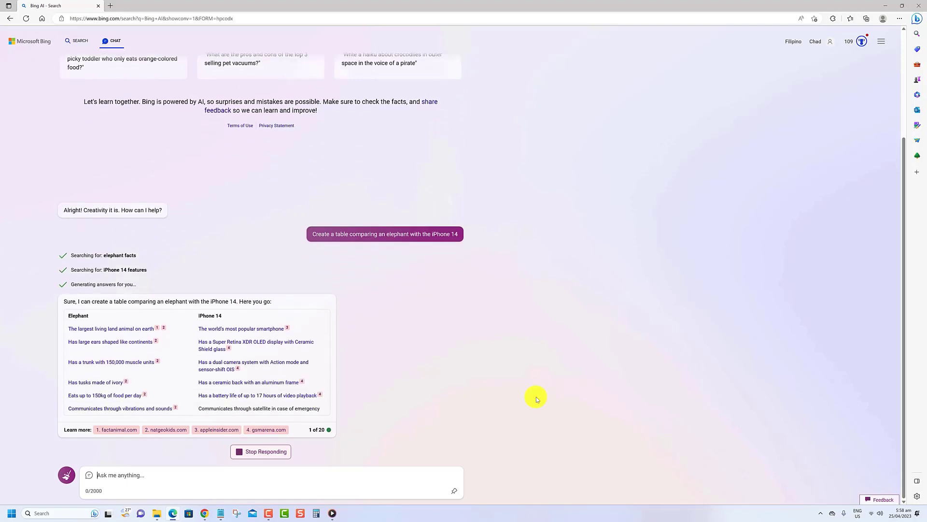
{"action": "scroll", "scroll_direction": "down", "scroll_amount": 3}
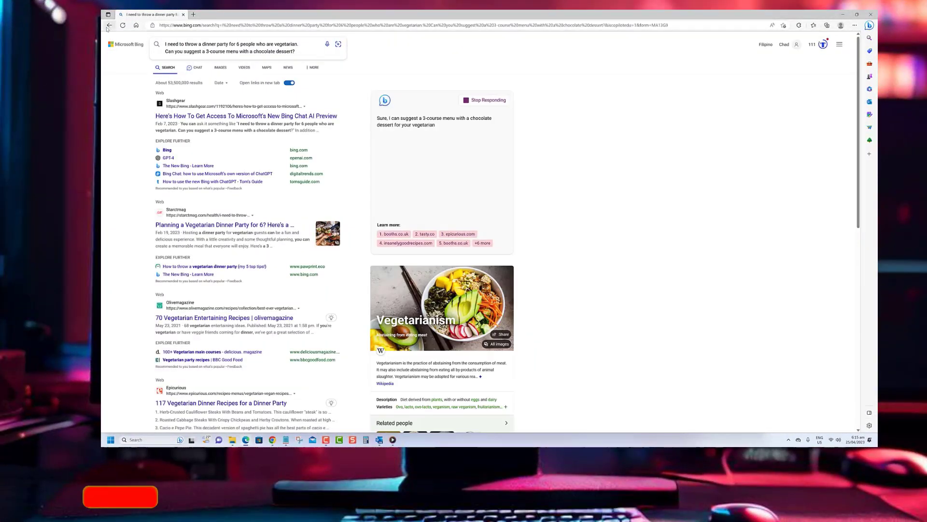
Step: Go back to the Bing homepage and show the shopping coupons sidebar panel
{"action": "left_click", "coordinate": [109, 25]}
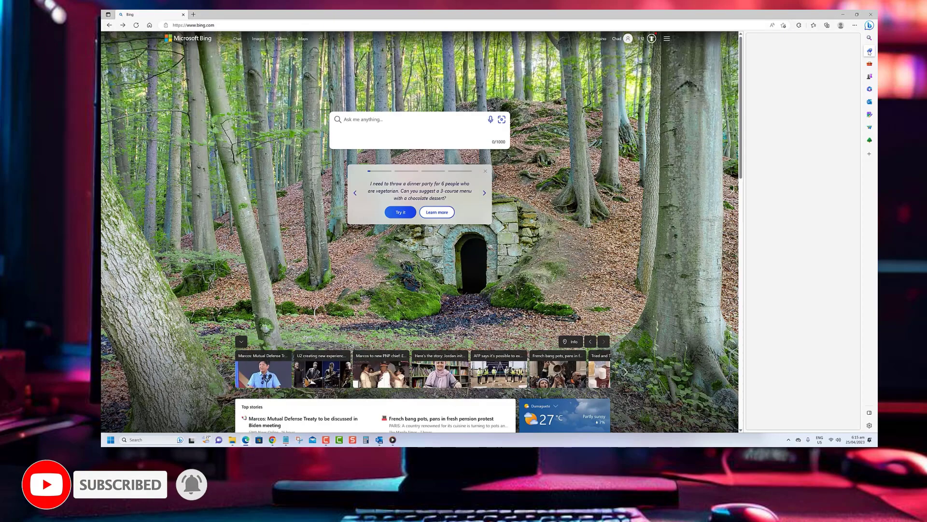
{"action": "left_click", "coordinate": [869, 64]}
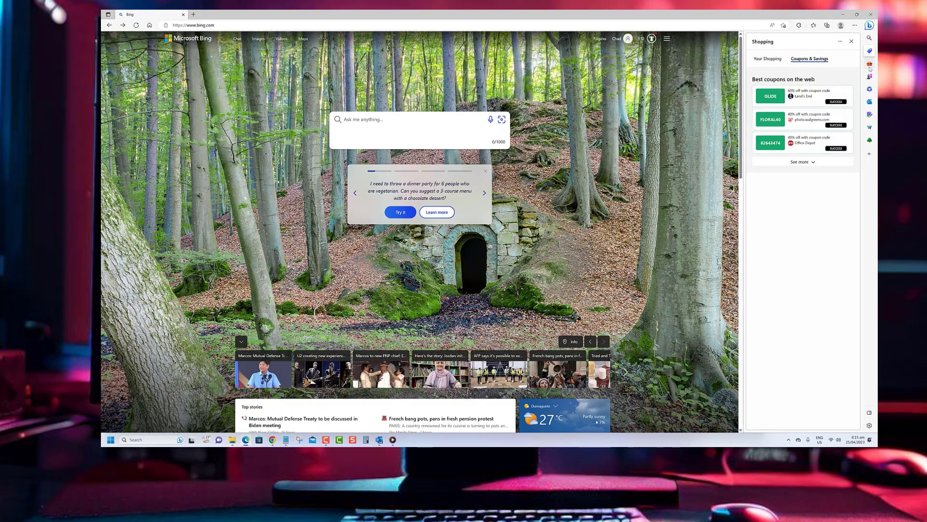